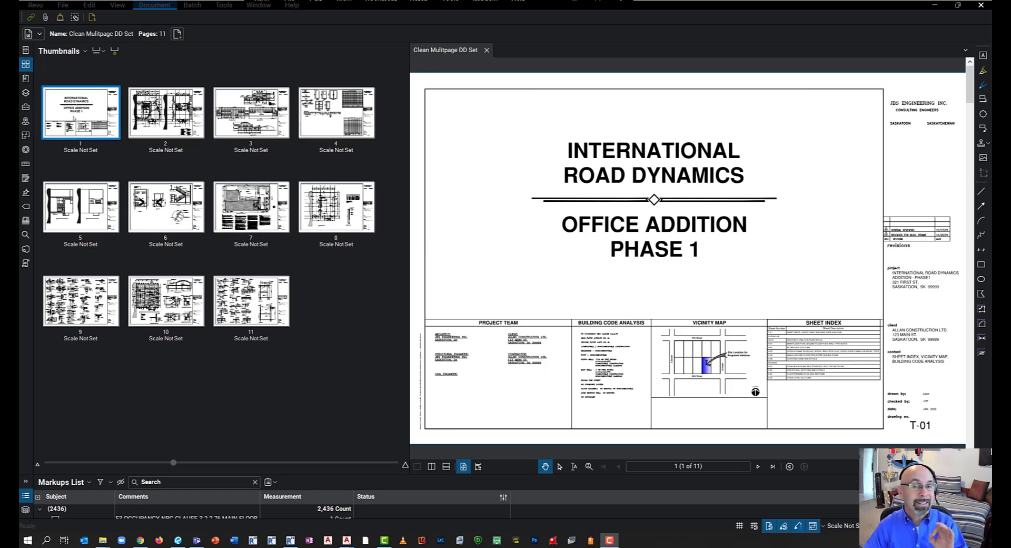
Step: Show page 2, the A-01 main floor plan, from the Thumbnails panel
click(165, 113)
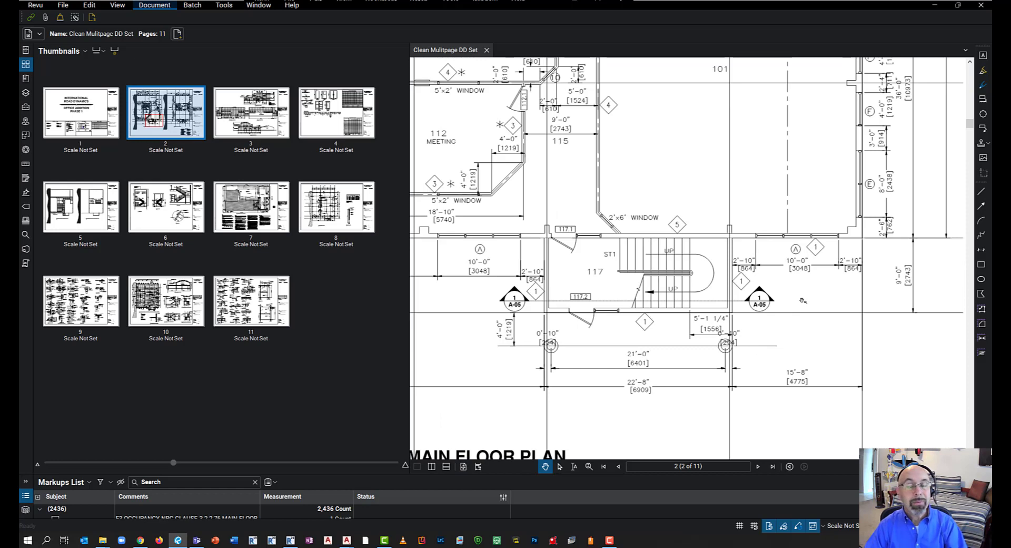
mouse_move(784, 304)
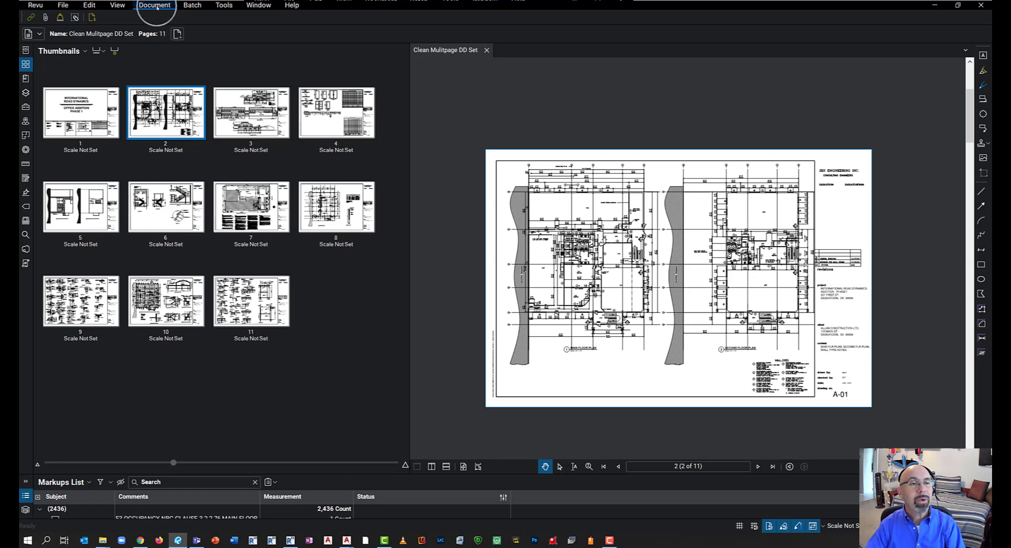
Step: Start Create Page Labels from Document and choose Page Region as the label source
click(154, 5)
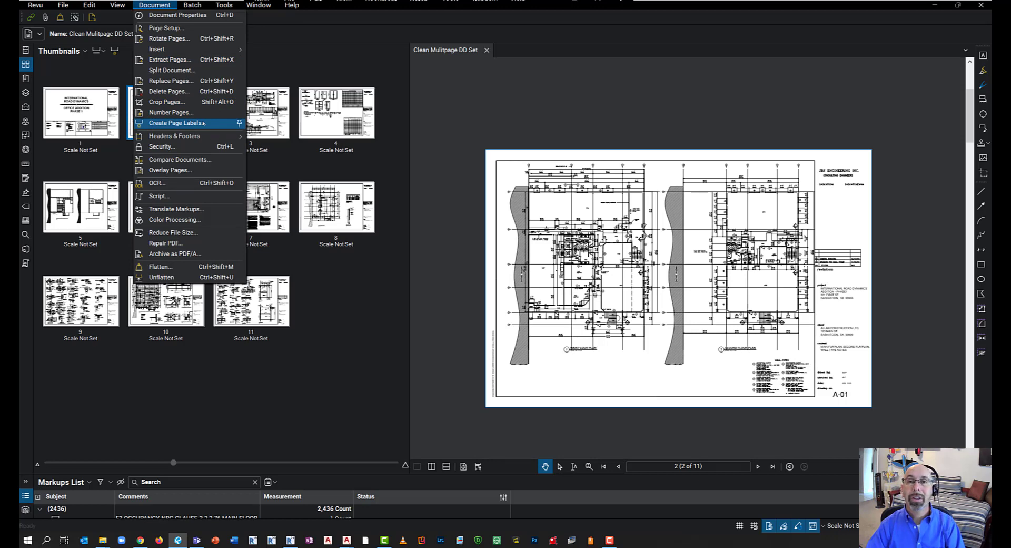
click(175, 123)
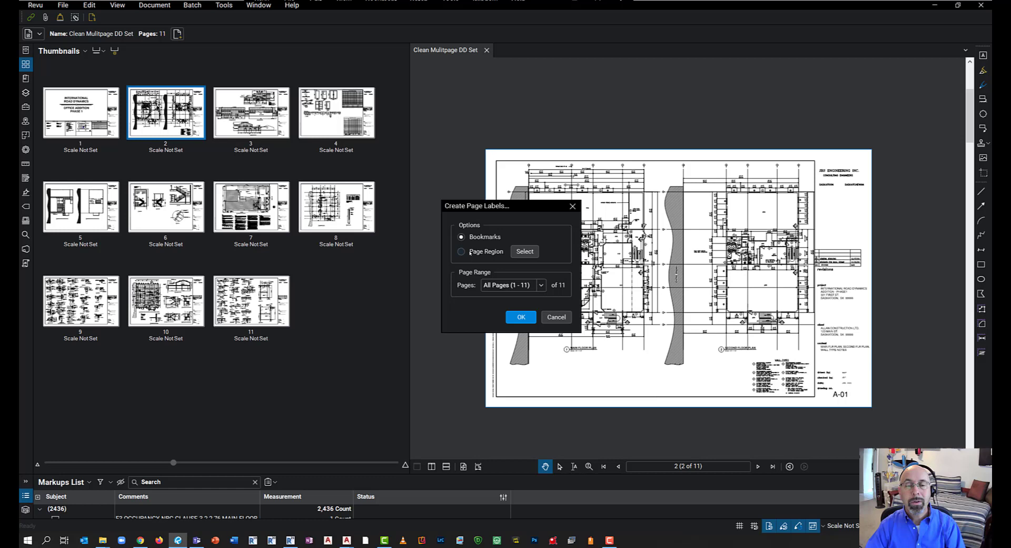
click(462, 251)
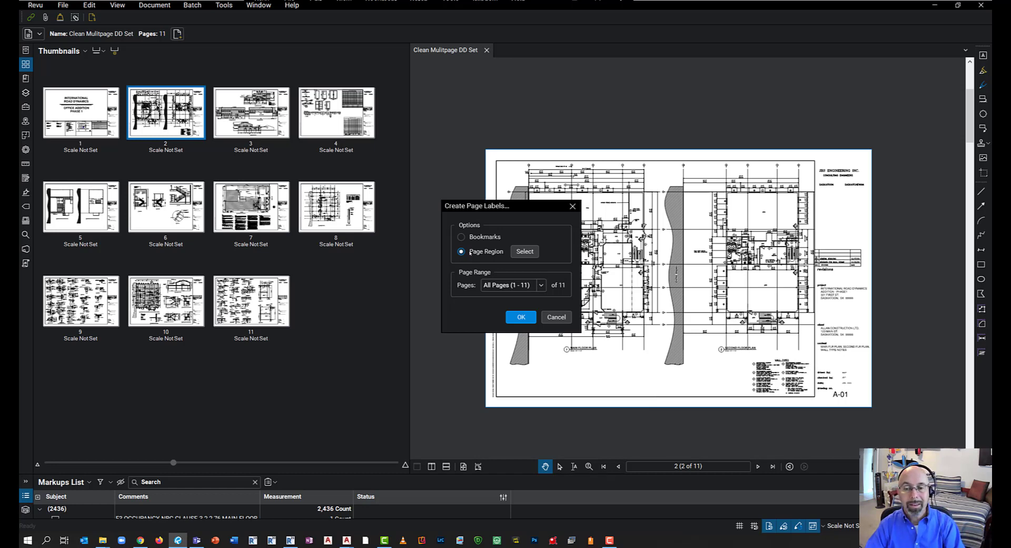
mouse_move(88, 166)
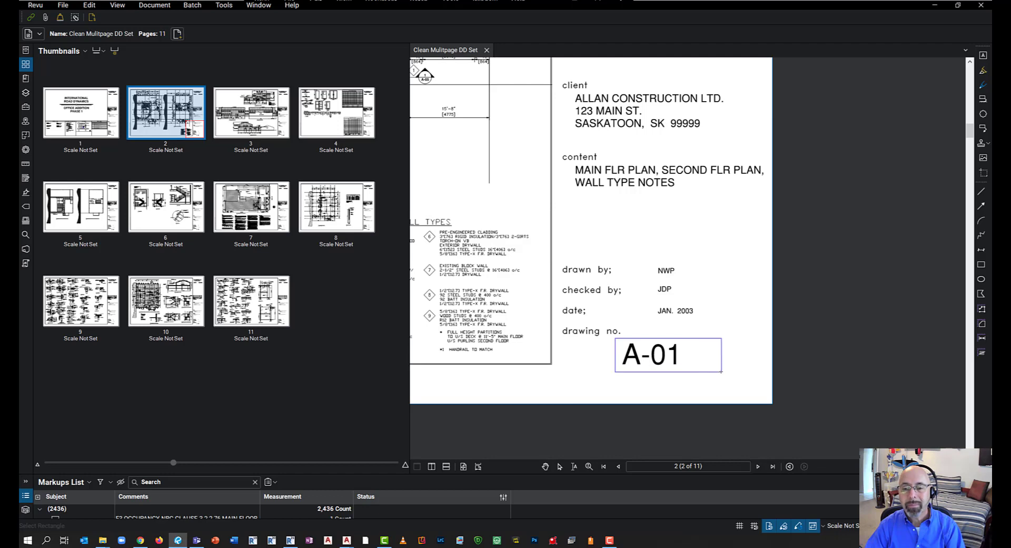
Step: Combine drawing number and sheet title regions with a hyphen, previewing 'A-01-MAIN FLR PLAN'
click(546, 466)
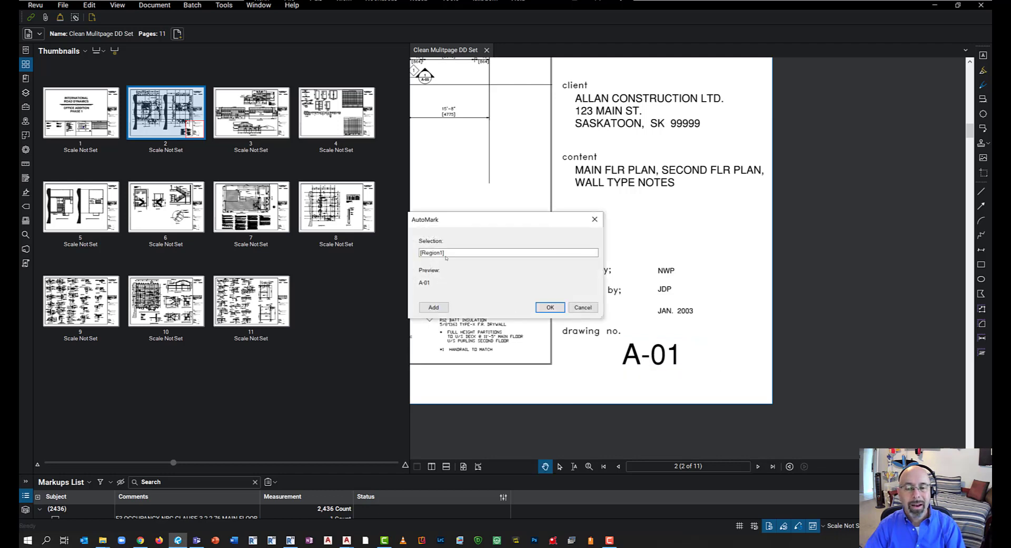
click(507, 252)
text(-)
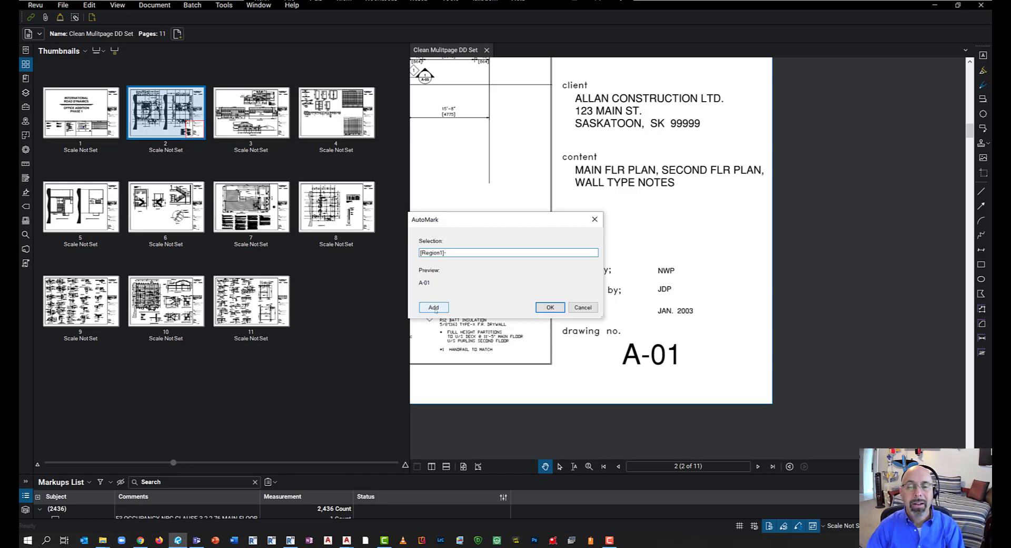
click(550, 307)
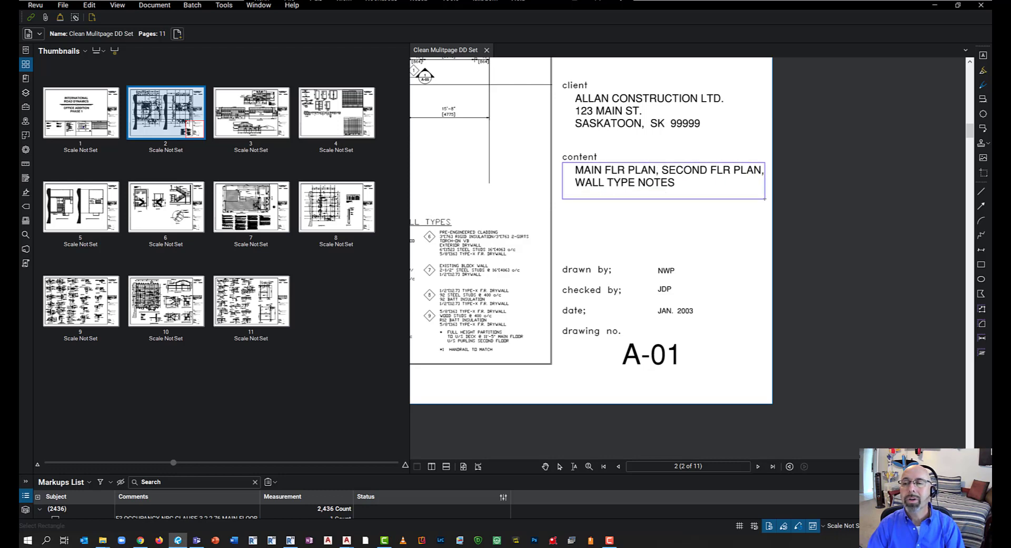
click(544, 465)
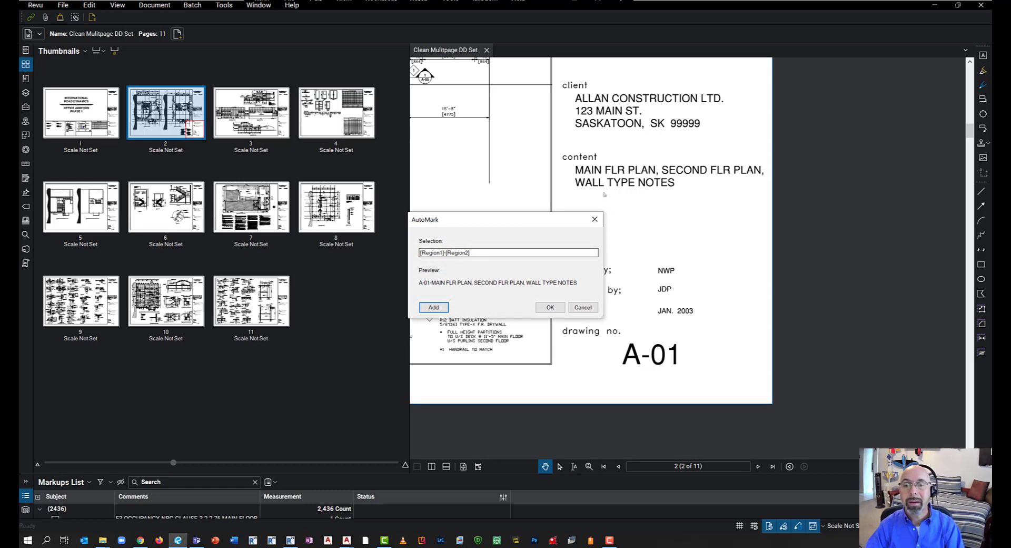
click(550, 307)
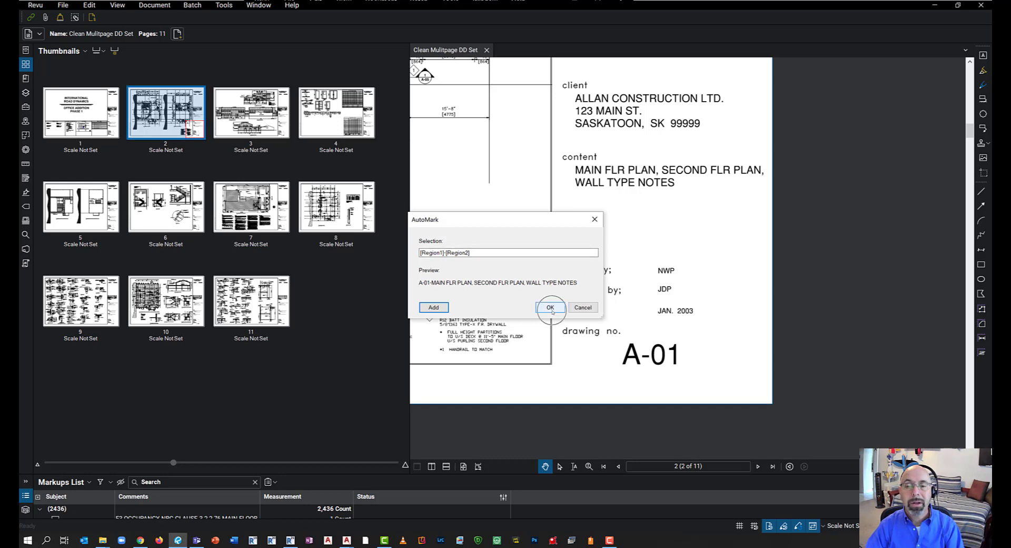
click(550, 308)
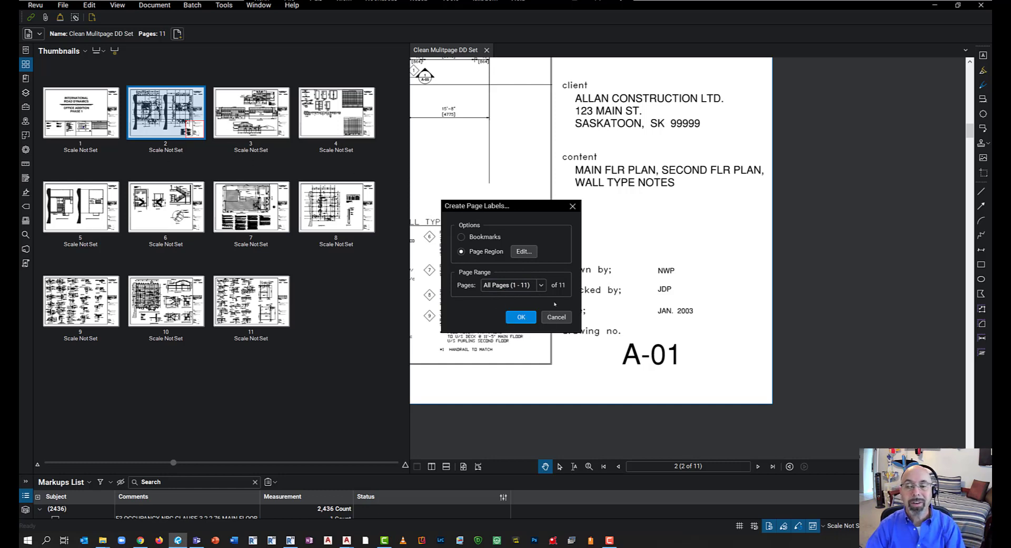
Step: Apply labels like T-01-SHEET INDEX and A-01-MAIN FLR PLAN to all 11 pages
click(521, 317)
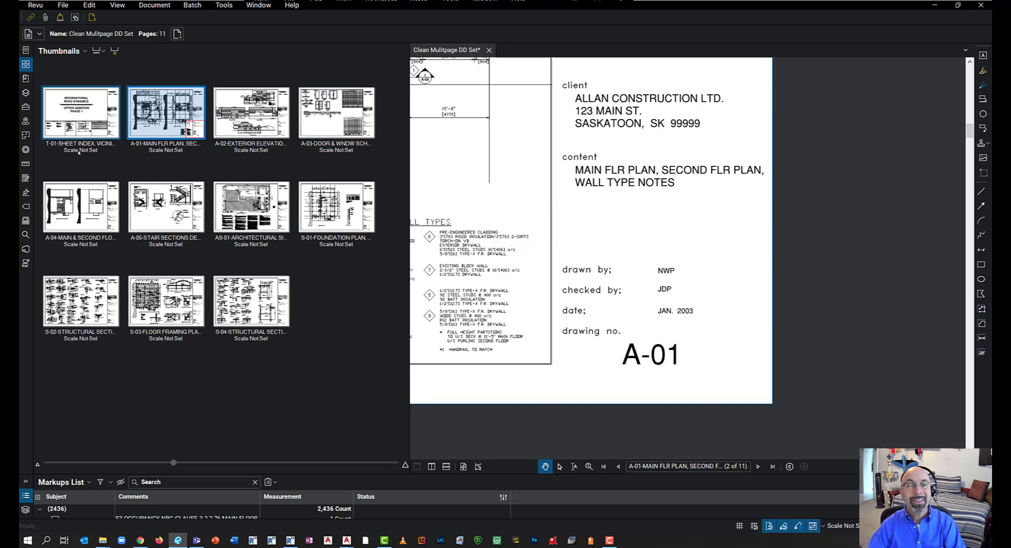
click(166, 113)
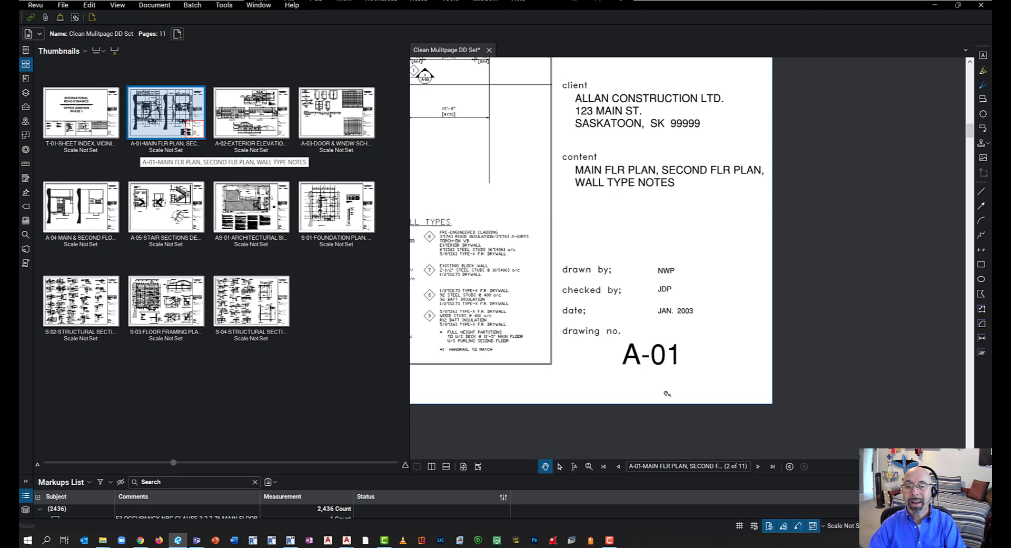
mouse_move(170, 152)
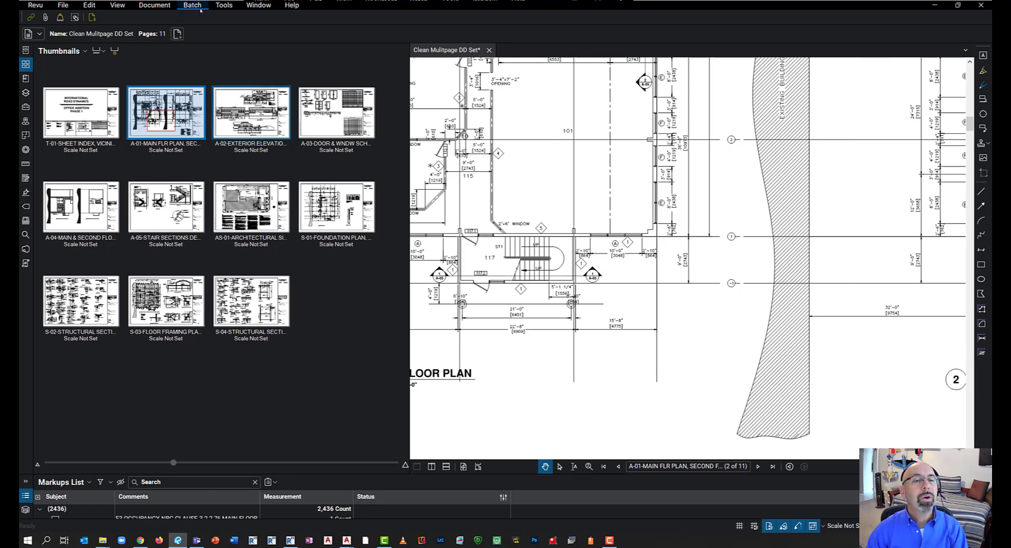
Step: Start a new Batch Link job on the open drawing set and continue to search terms
click(192, 5)
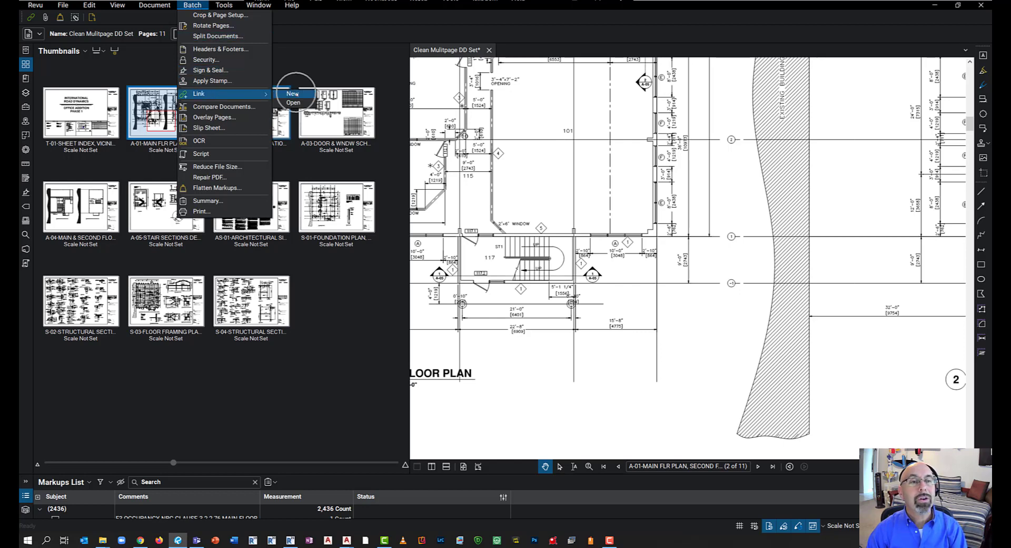
click(292, 94)
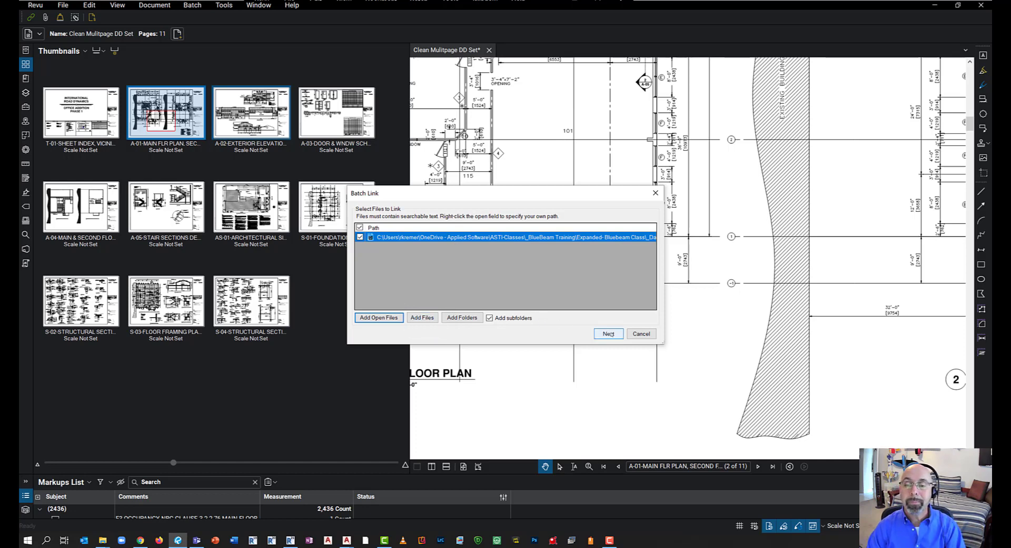
click(607, 334)
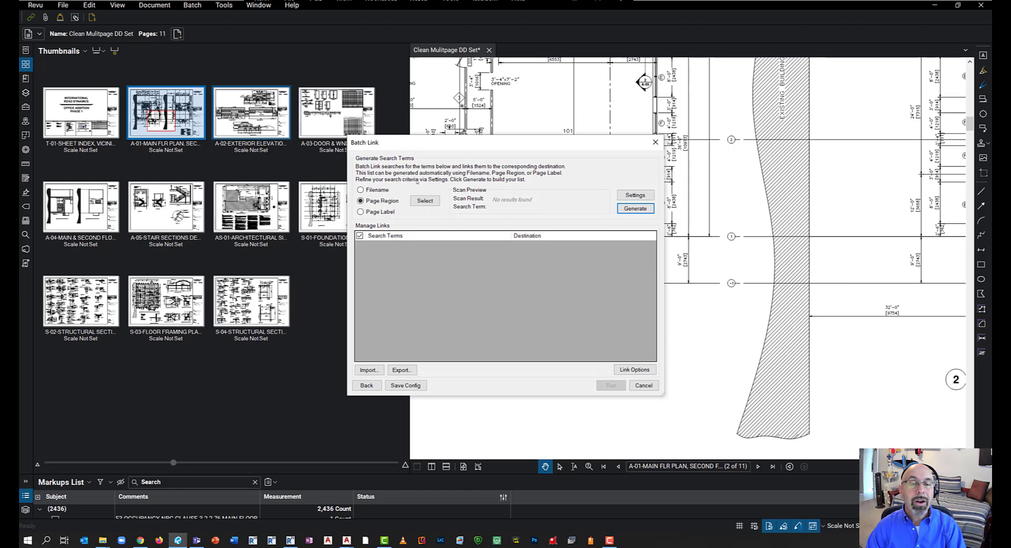
mouse_move(392, 190)
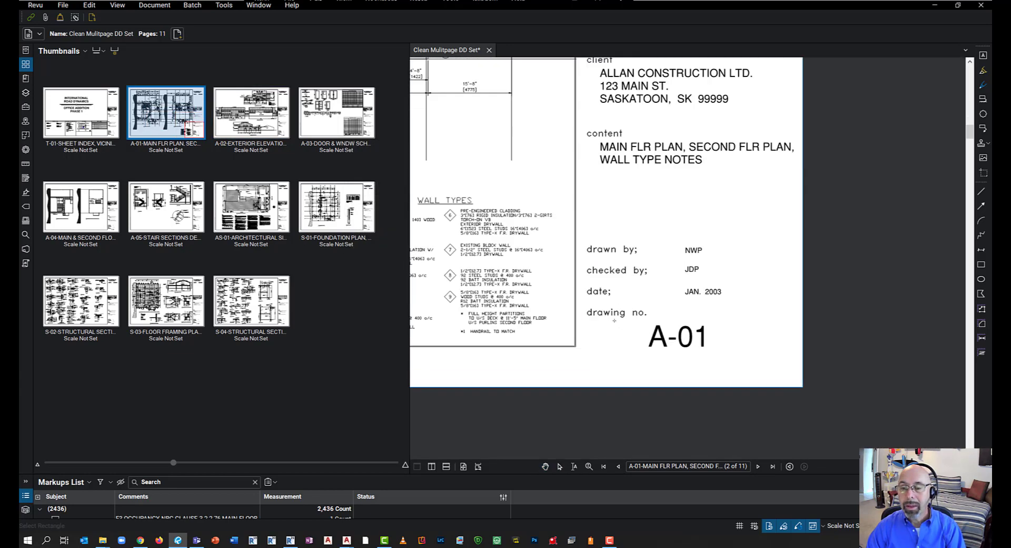
Step: Generate search terms T-01 through S-04 from the drawing number region, leaving Settings unchanged
click(545, 465)
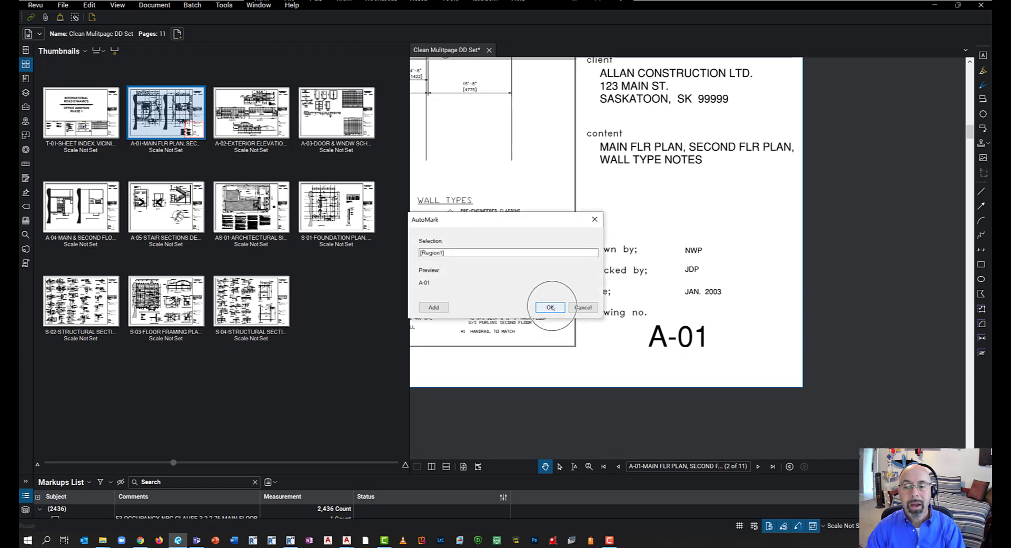
click(550, 306)
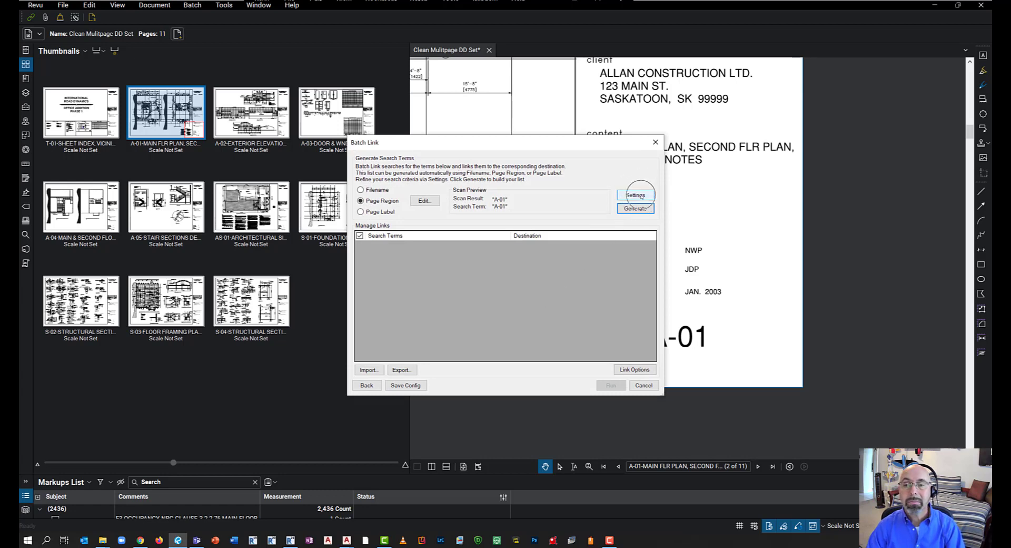
click(634, 195)
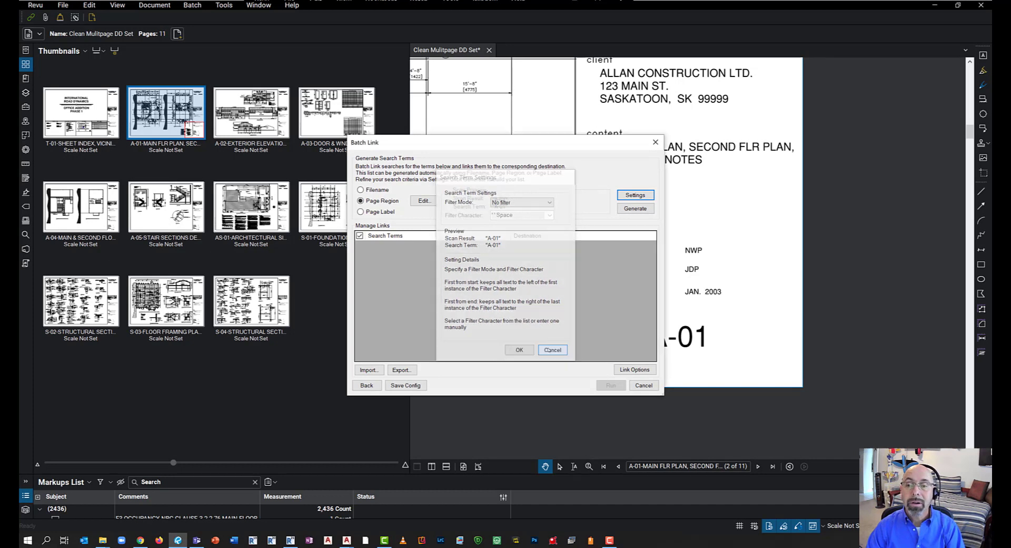
click(634, 208)
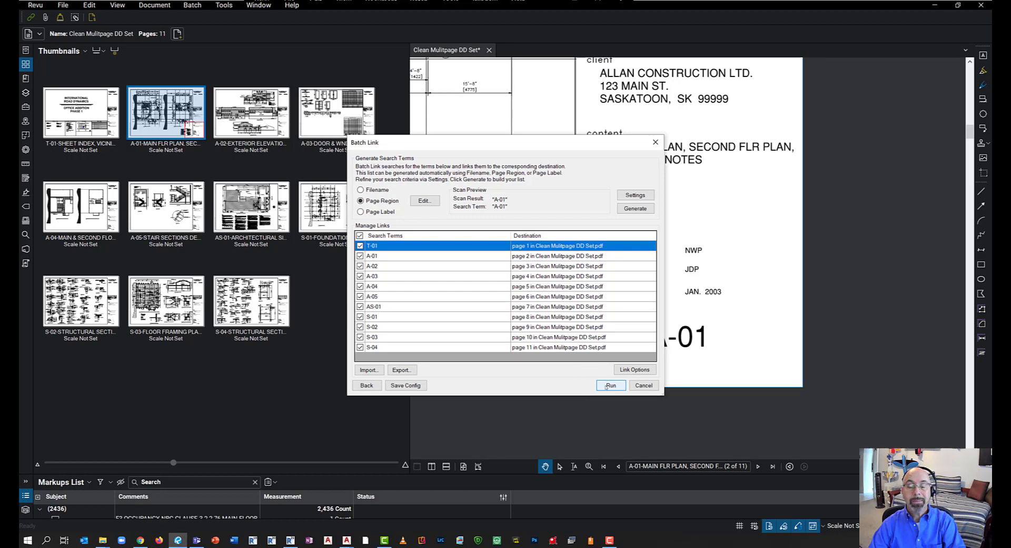
Step: Run the batch link to create 75 hyperlinks and dismiss the summary
click(610, 385)
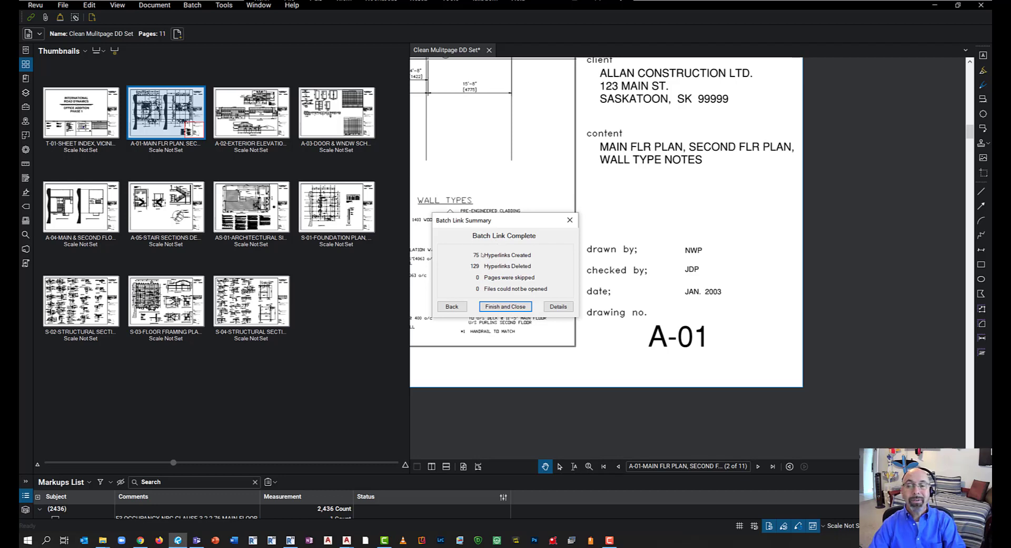
mouse_move(531, 355)
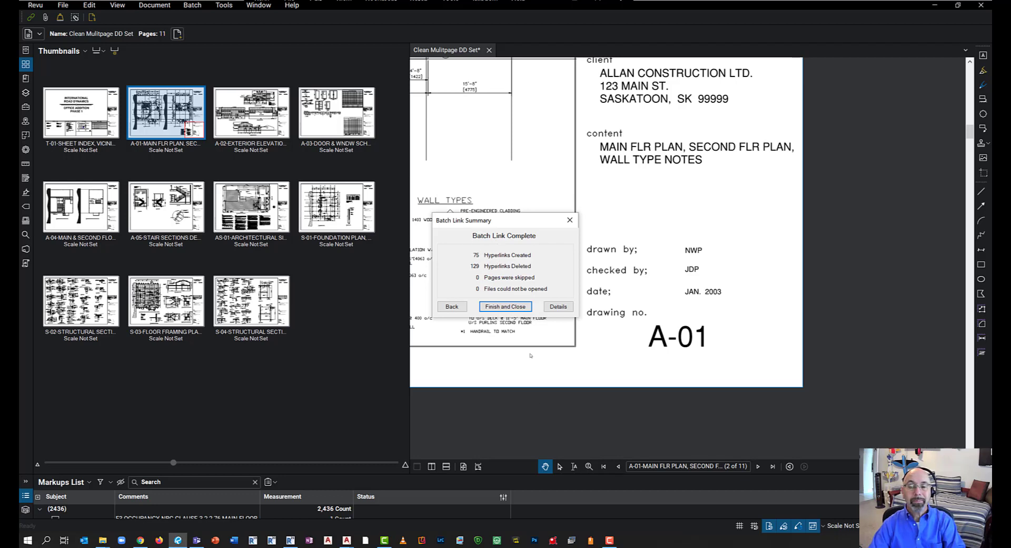
click(505, 305)
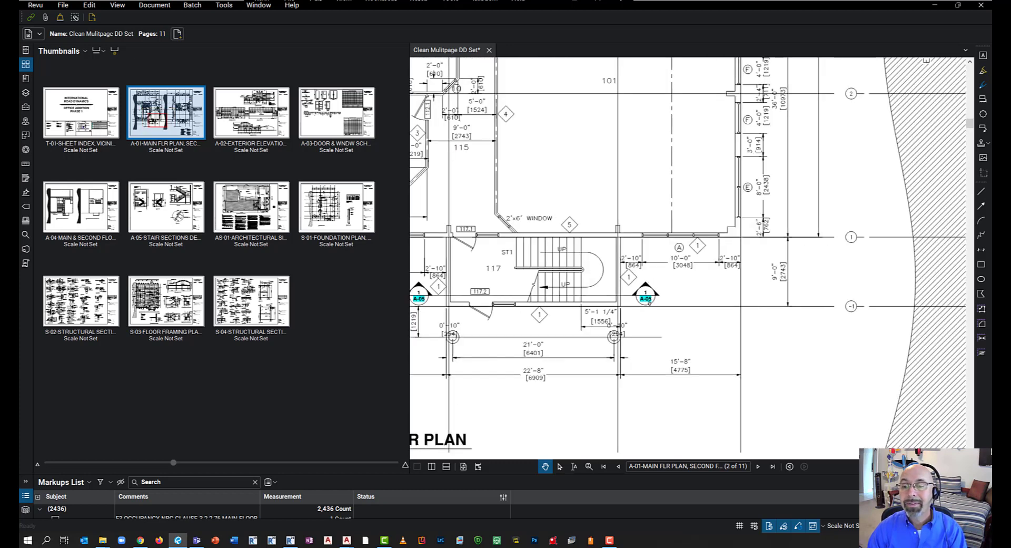
mouse_move(645, 299)
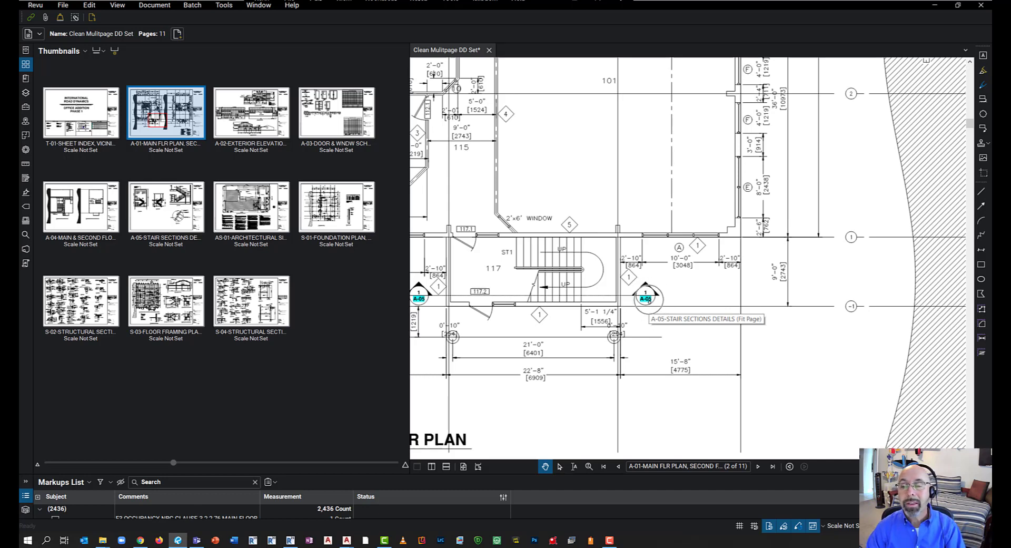
click(646, 298)
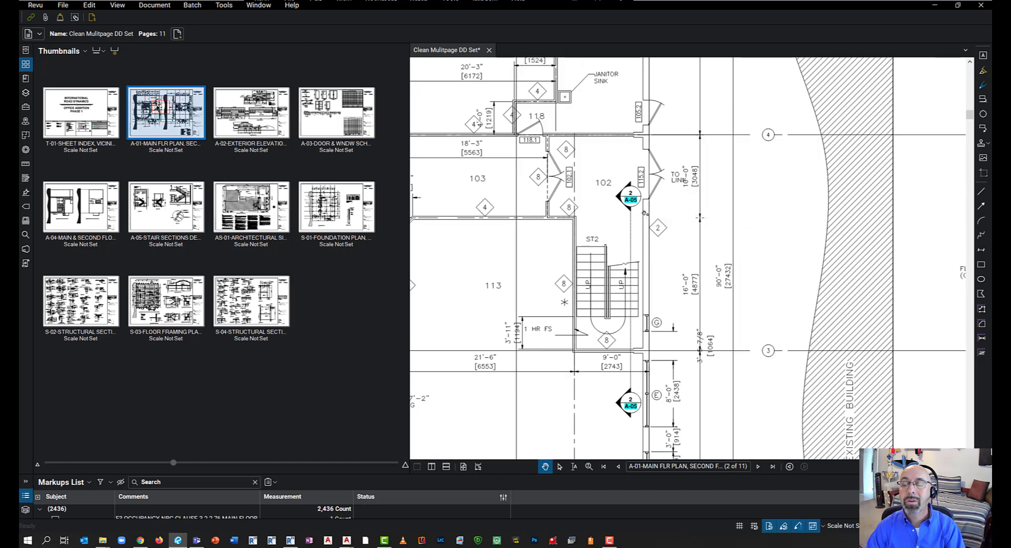
mouse_move(631, 198)
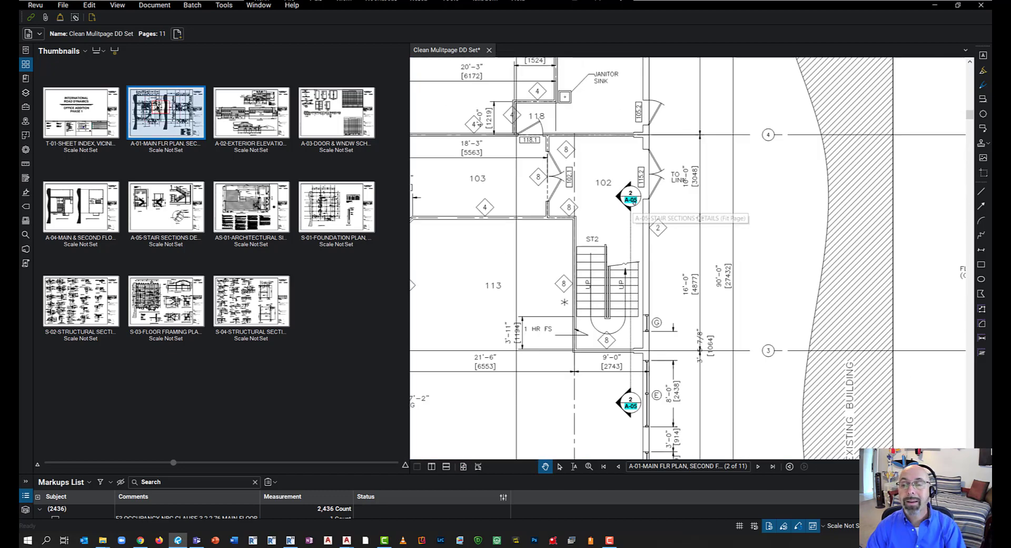